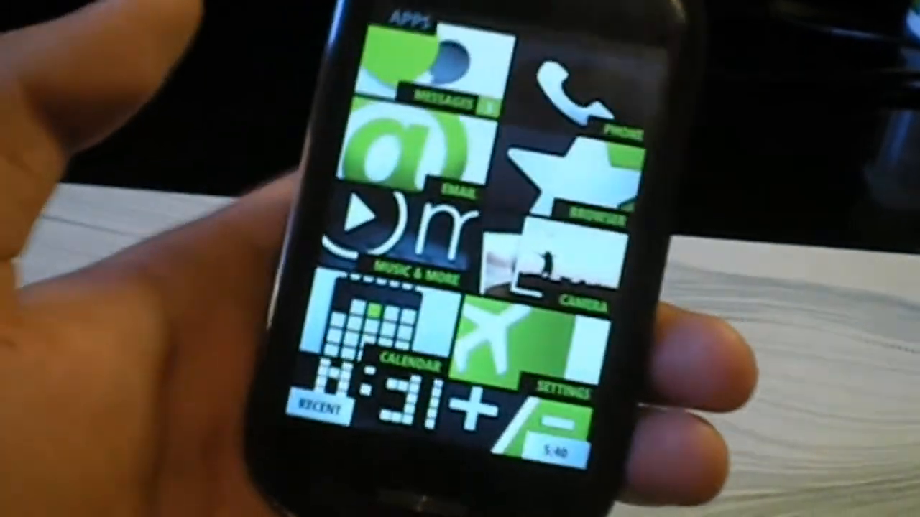
{"action": "scroll", "scroll_direction": "down", "scroll_amount": 3}
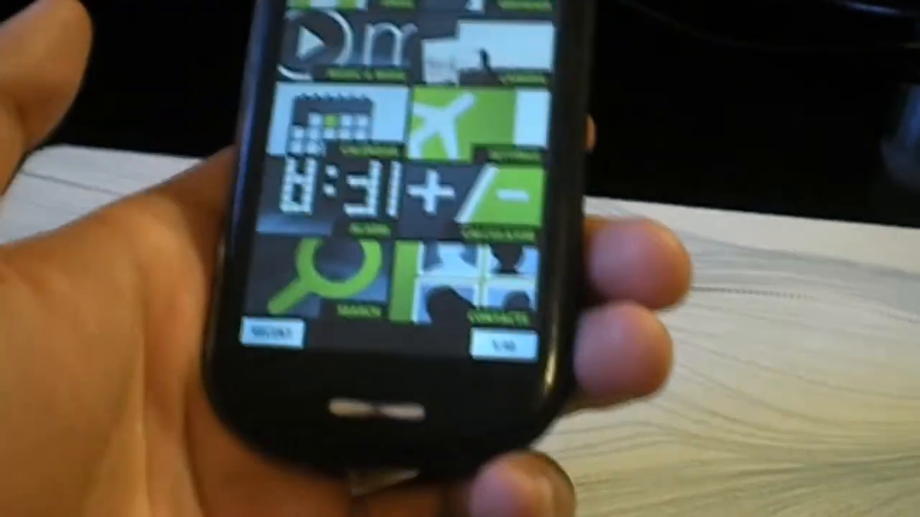